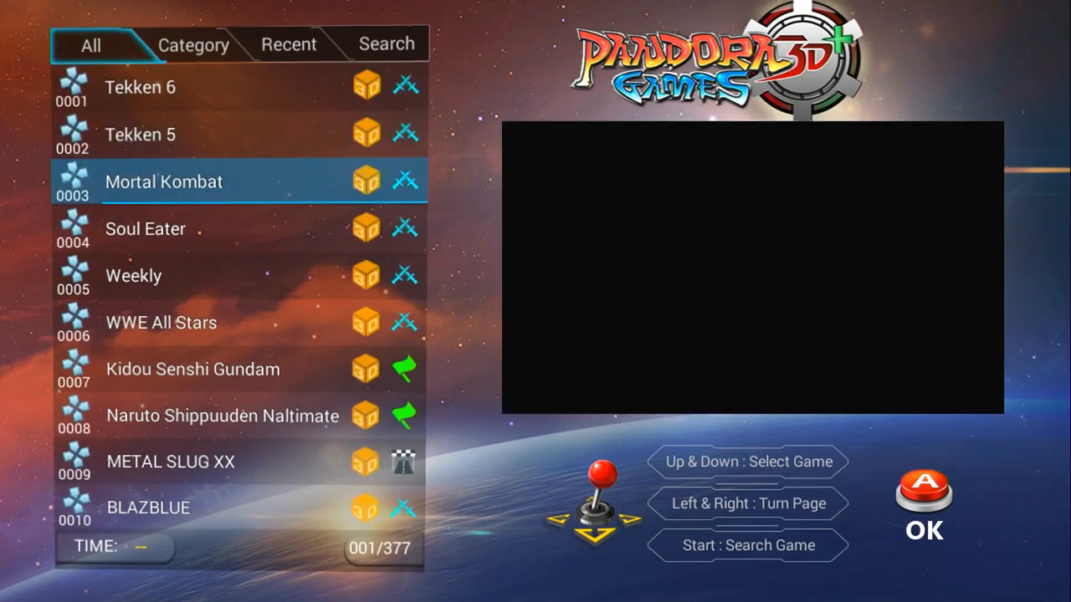
Step: Browse the DC category list and select Death or Life 2 to preview its gameplay
click(194, 43)
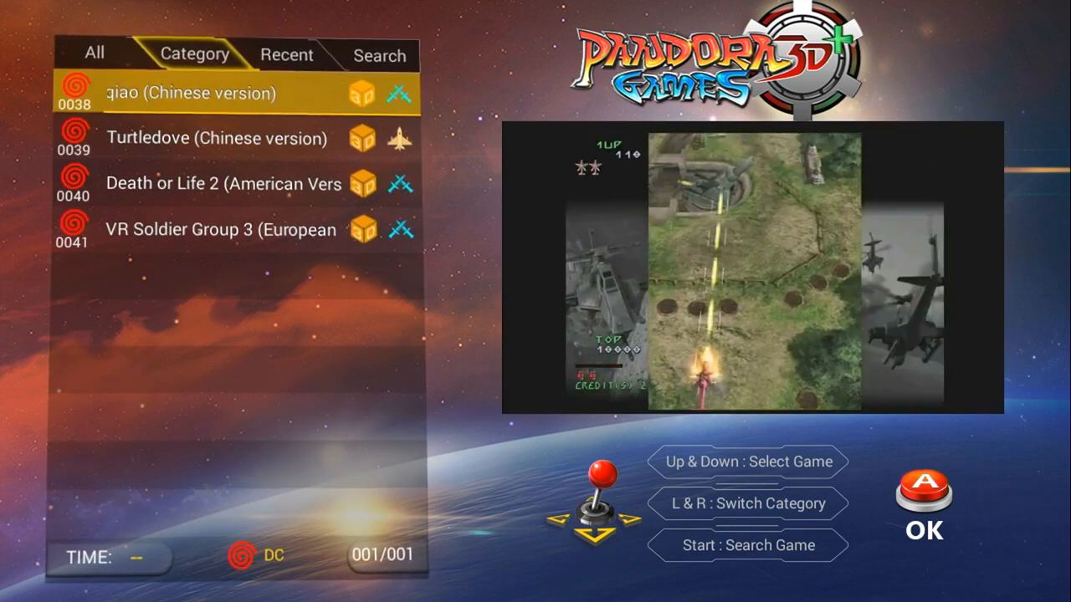
key(Down)
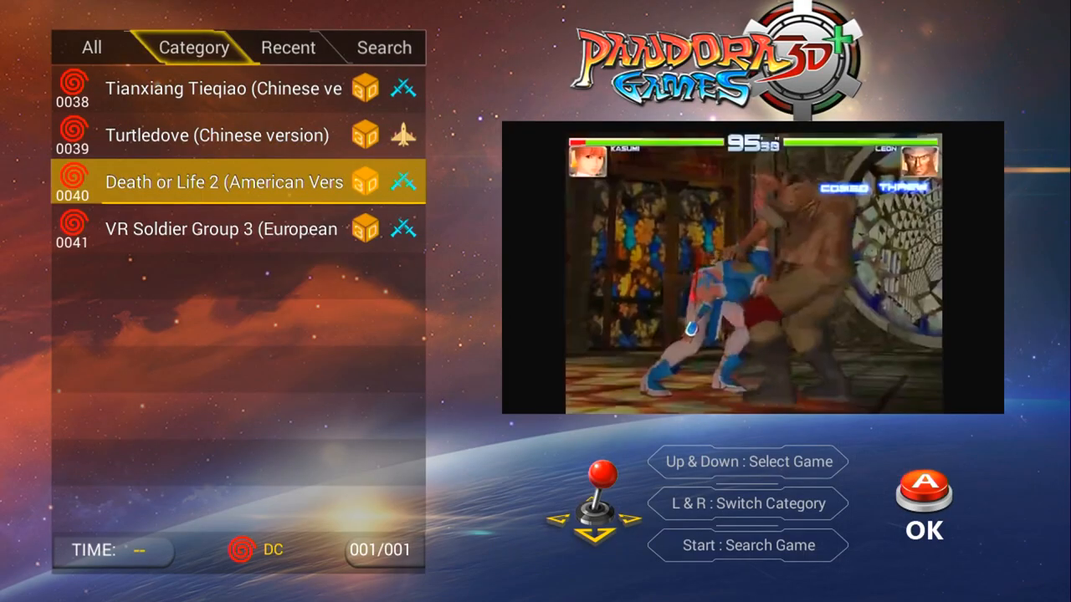
click(923, 492)
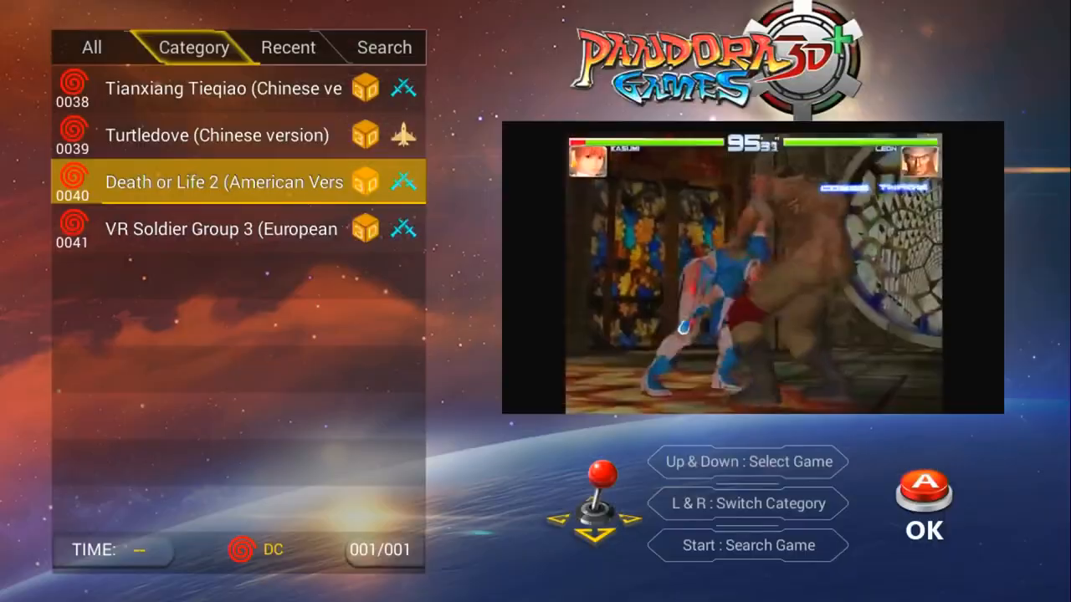
key(Down)
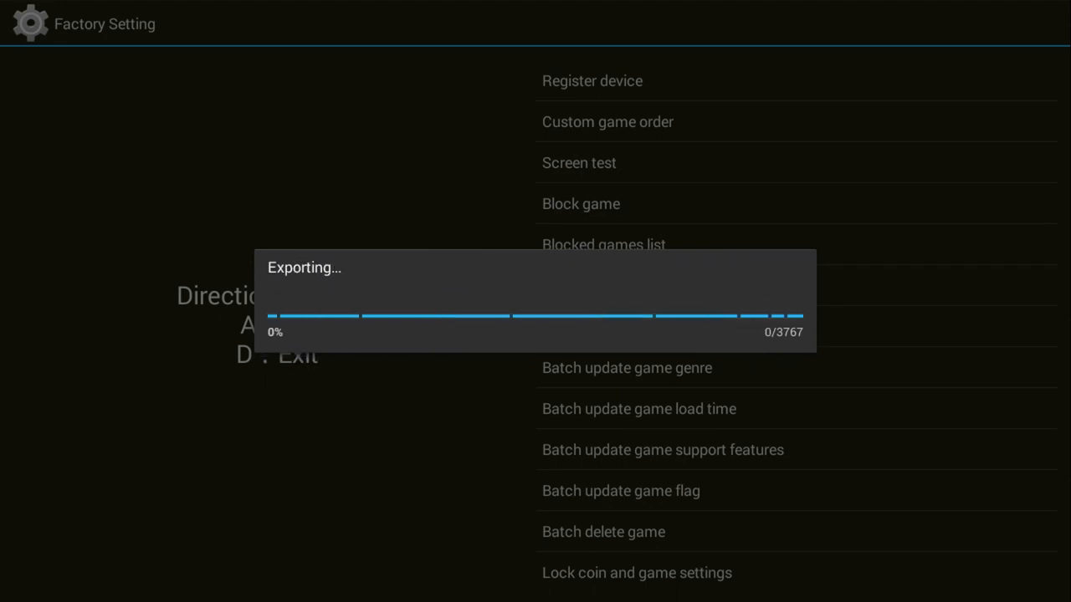
Step: Choose Export game list in Factory Setting and let the 3,767-item export finish
click(595, 284)
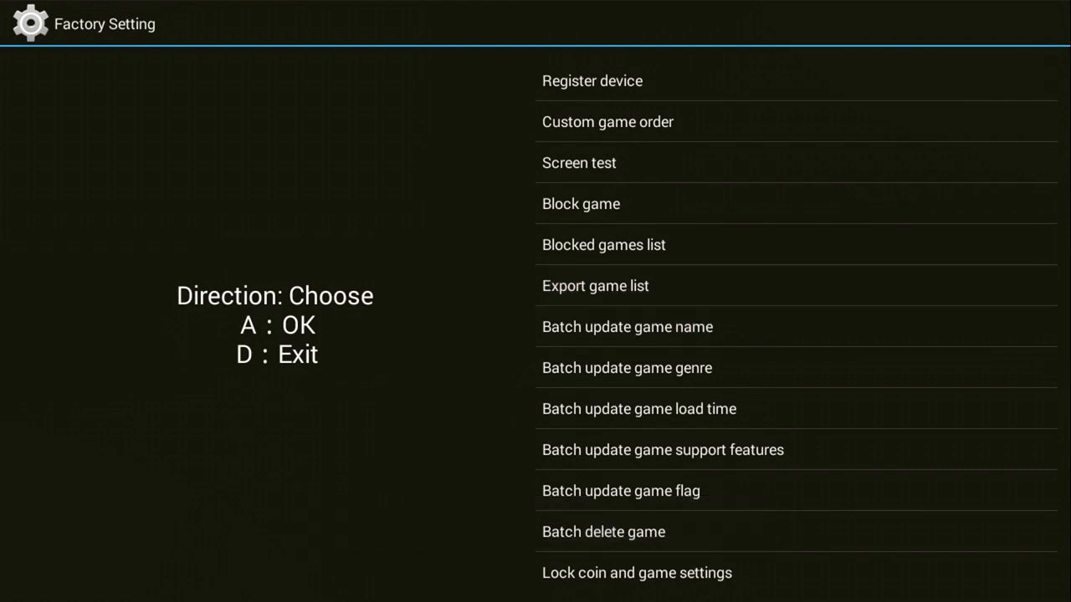
click(626, 326)
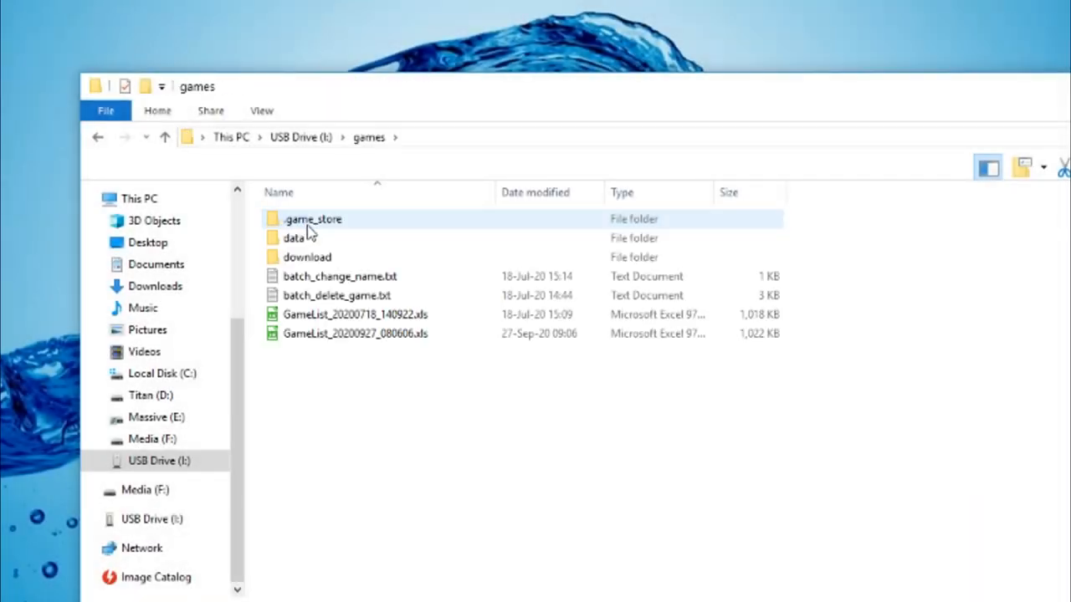
Step: Edit batch_change_name.txt from USB Drive > games in Notepad++, keeping the folder in view
click(337, 295)
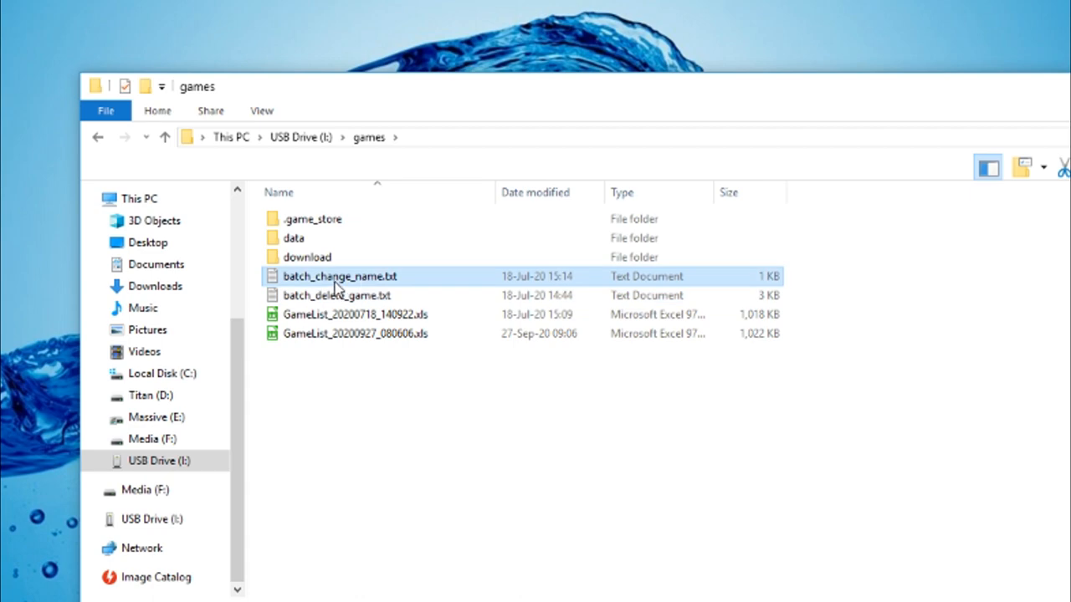
click(379, 401)
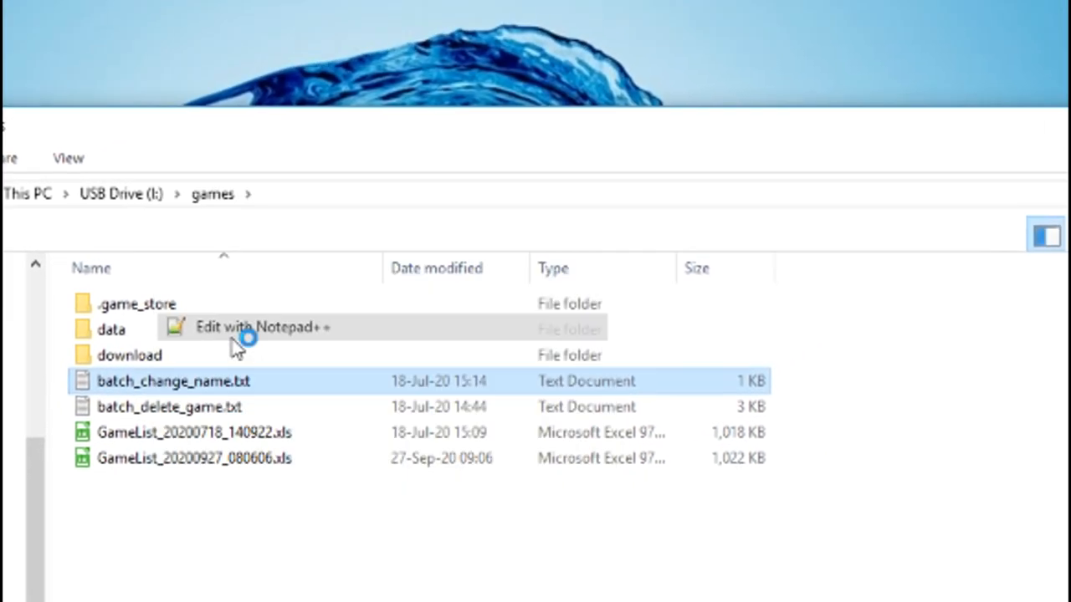
click(261, 326)
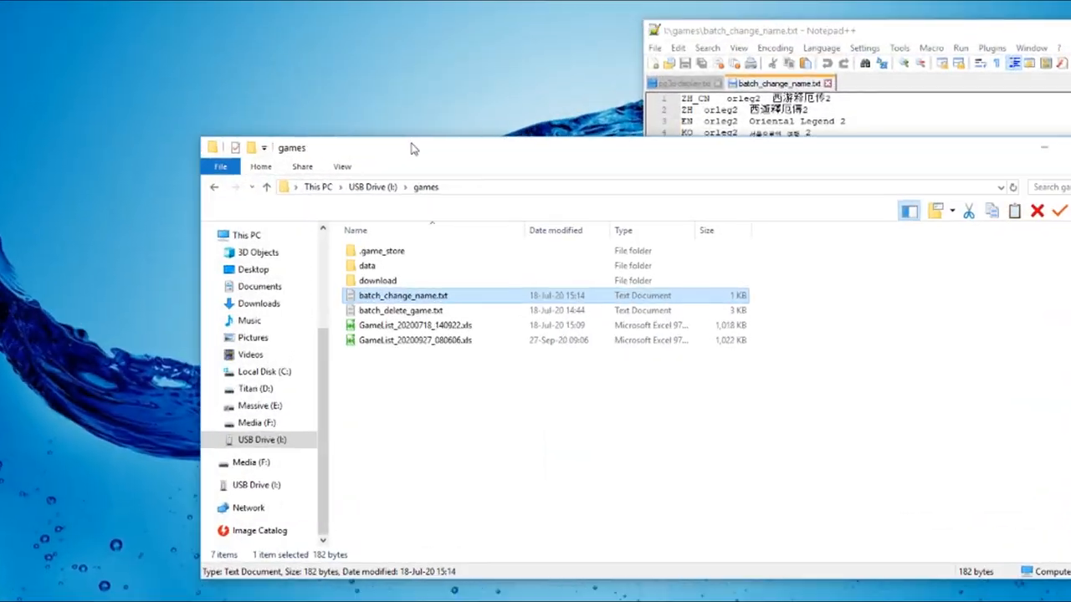
click(415, 339)
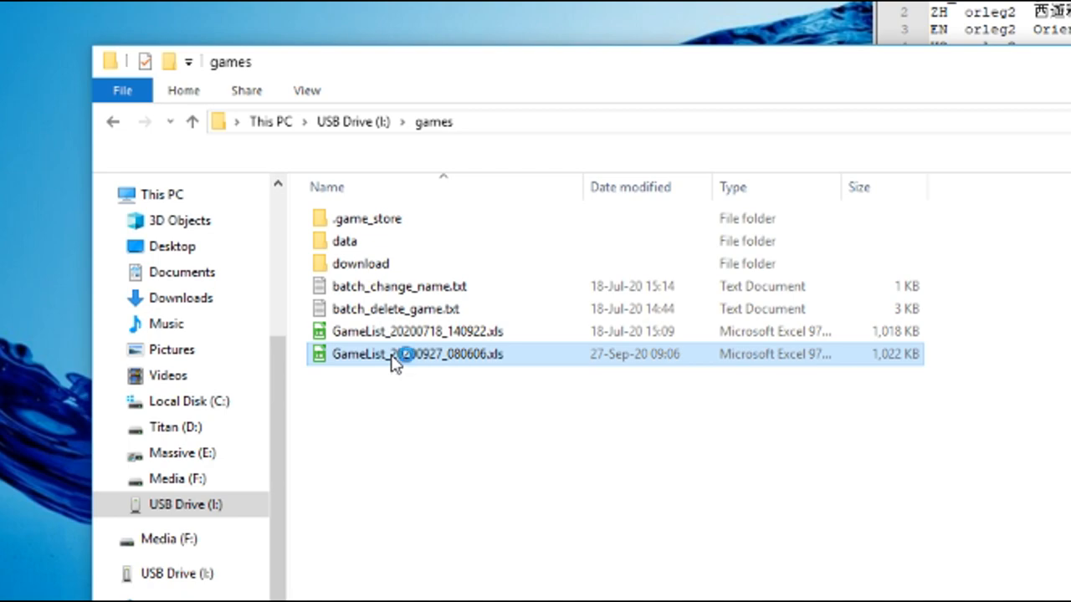
Step: Load GameList_20200927_080606.xls in Calc and locate the DC rows 38–41 with their game codes
double_click(415, 355)
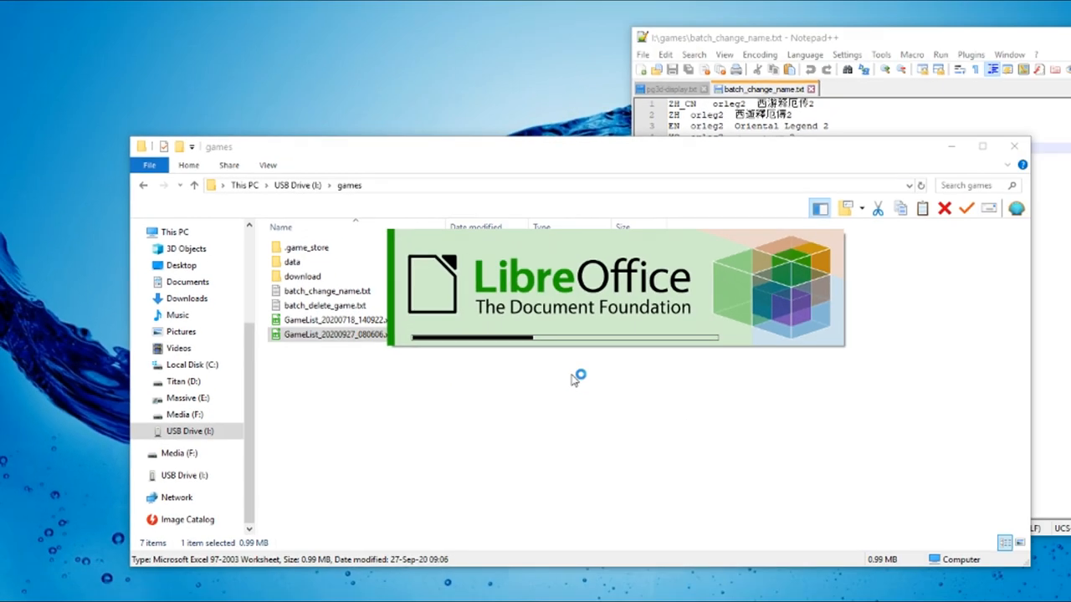
double_click(335, 334)
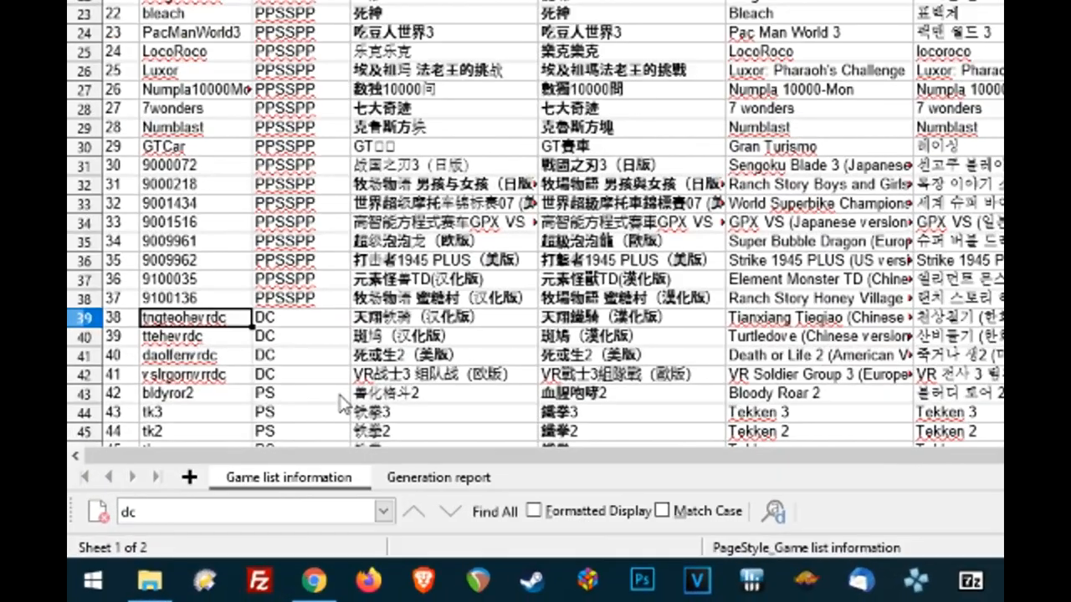
scroll(down, 3)
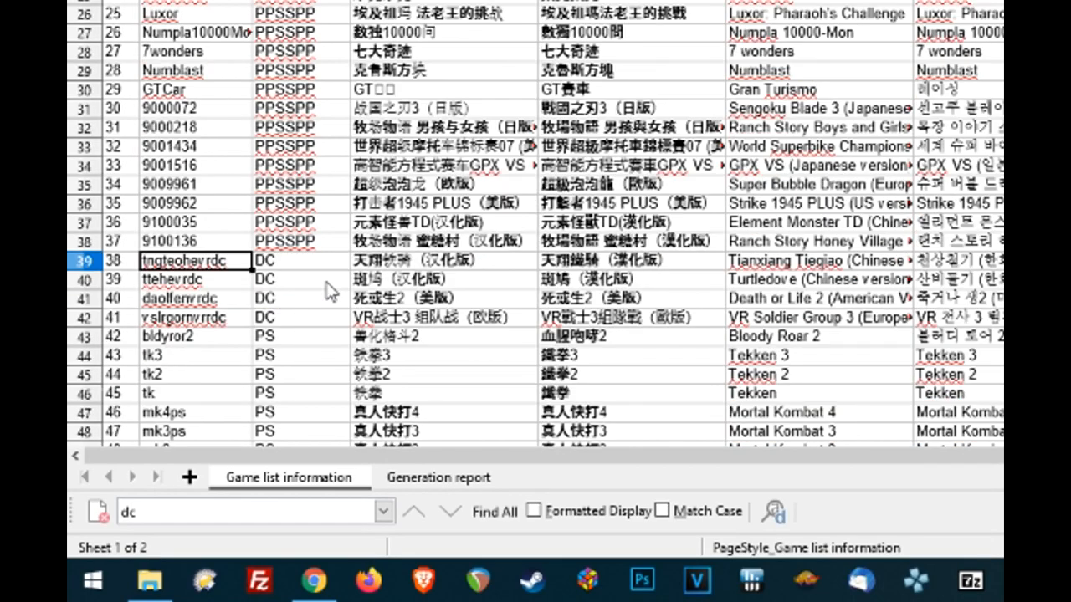
scroll(down, 3)
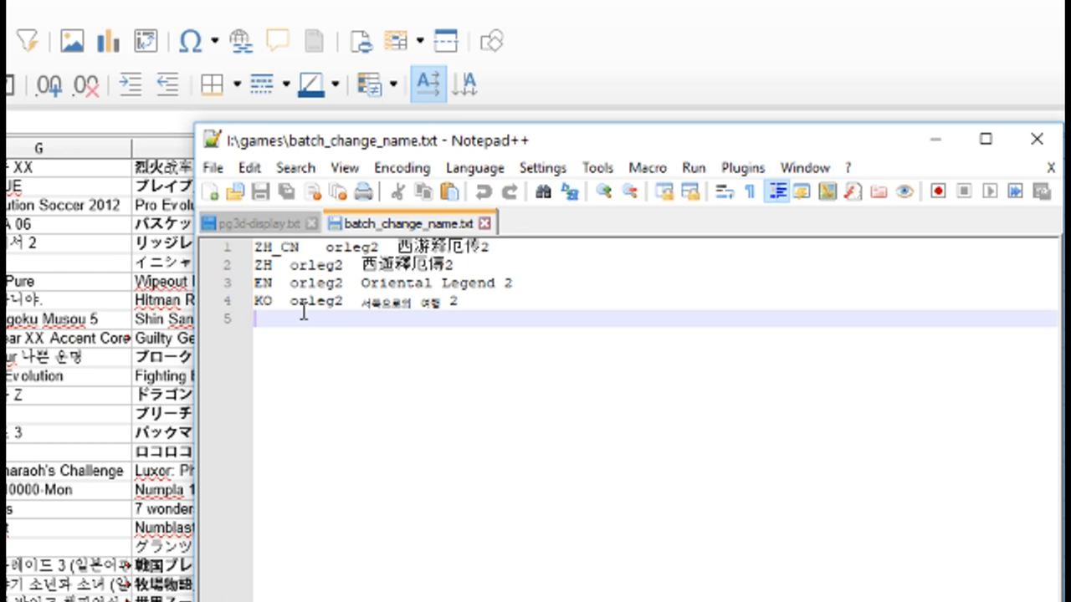
Step: Paste the four DC game codes over the old entries and prefix each line with EN
click(247, 167)
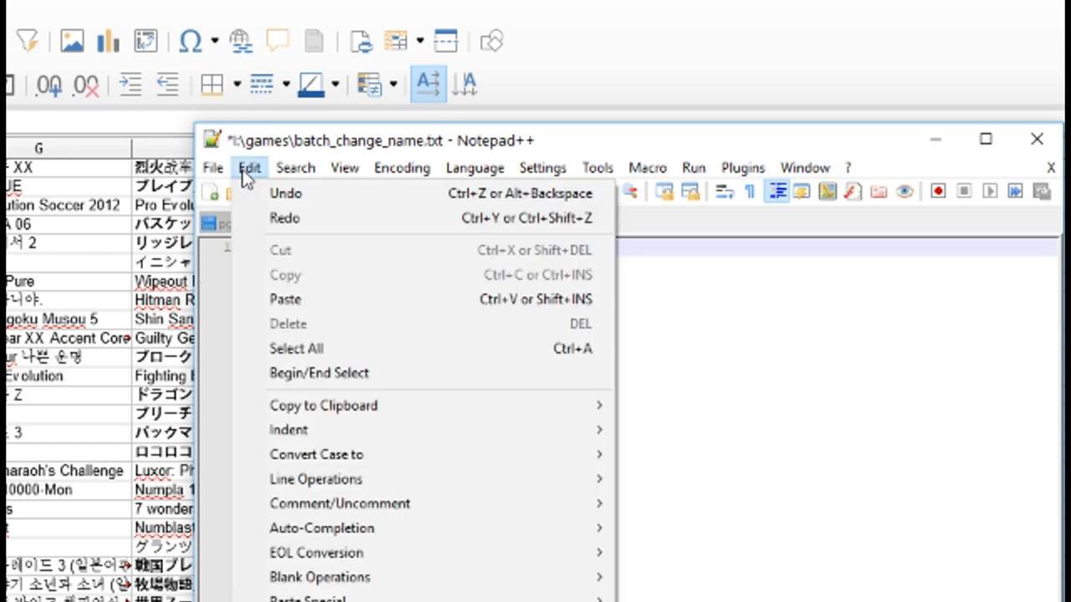
click(247, 167)
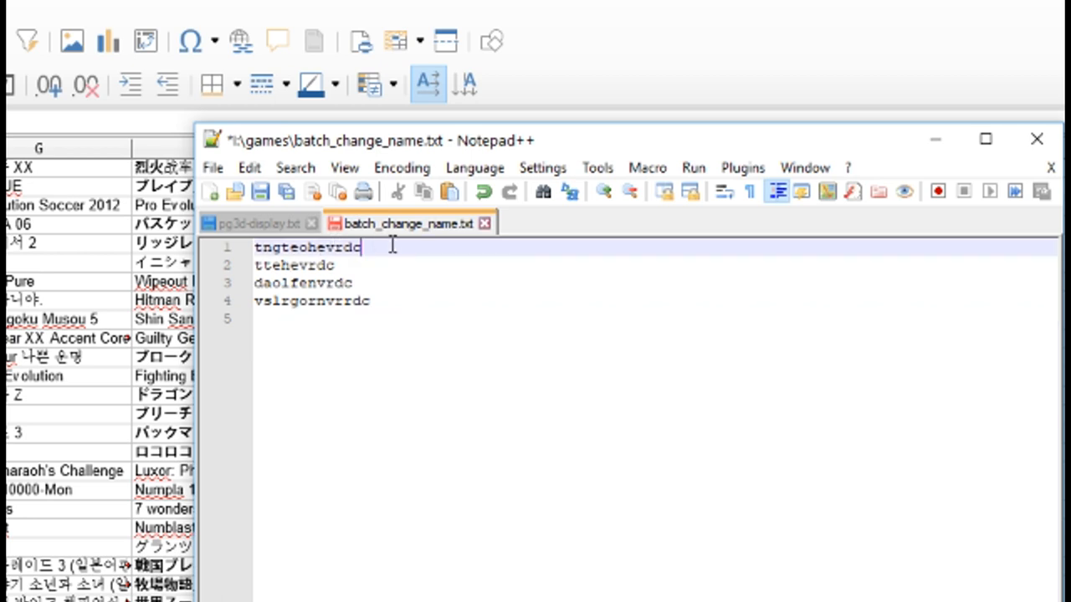
text(EN)
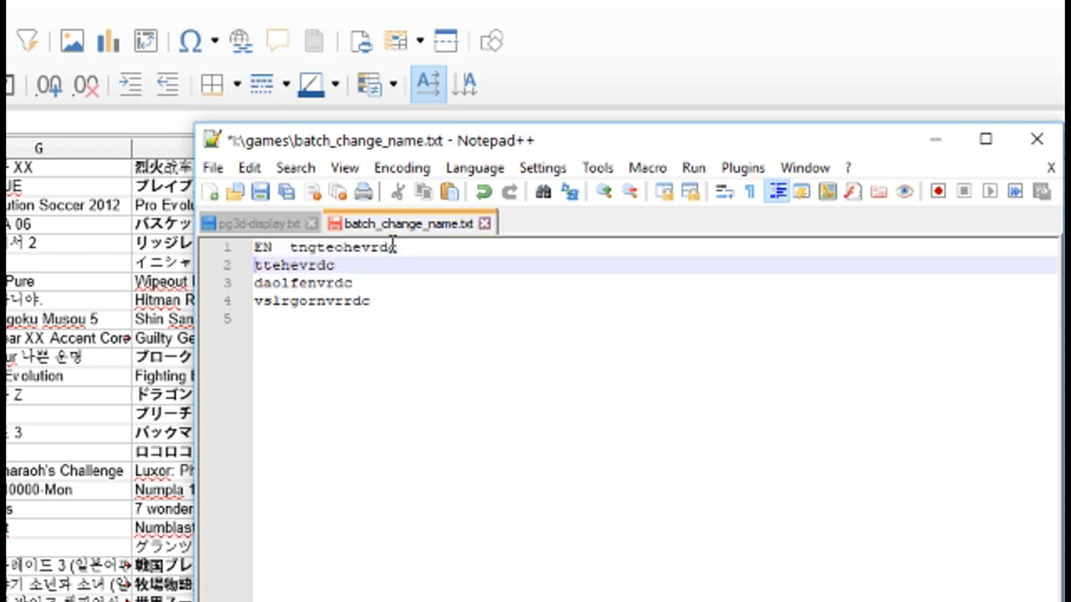
text(EN)
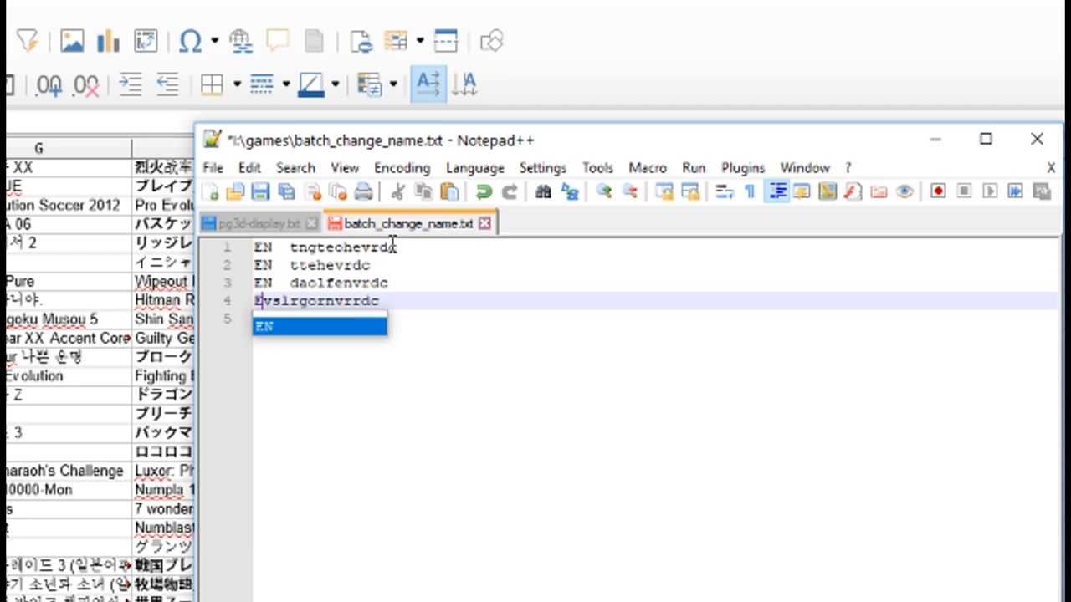
key(Escape)
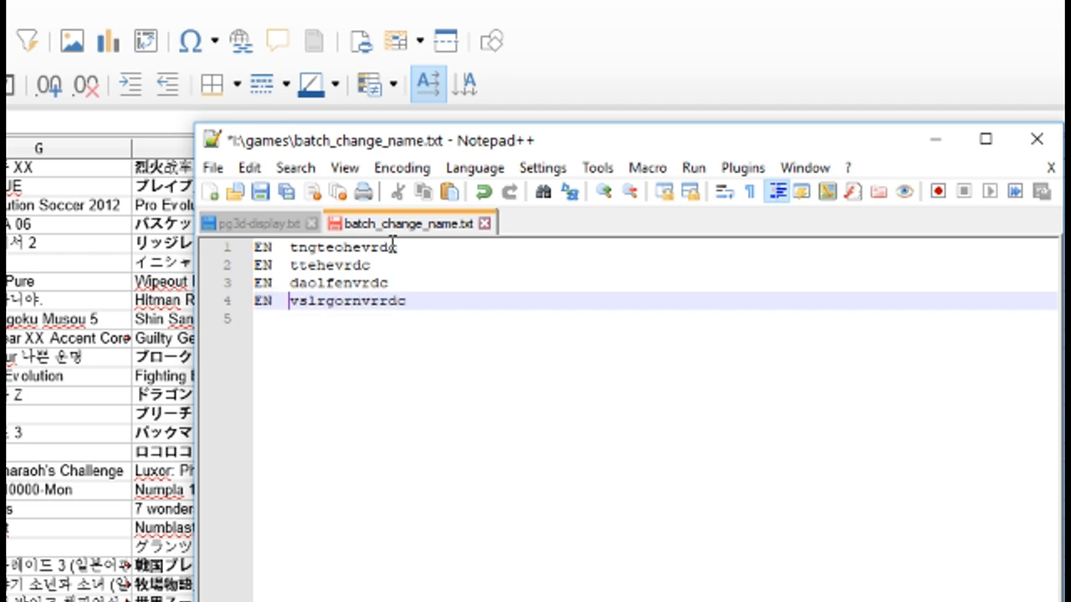
mouse_move(331, 368)
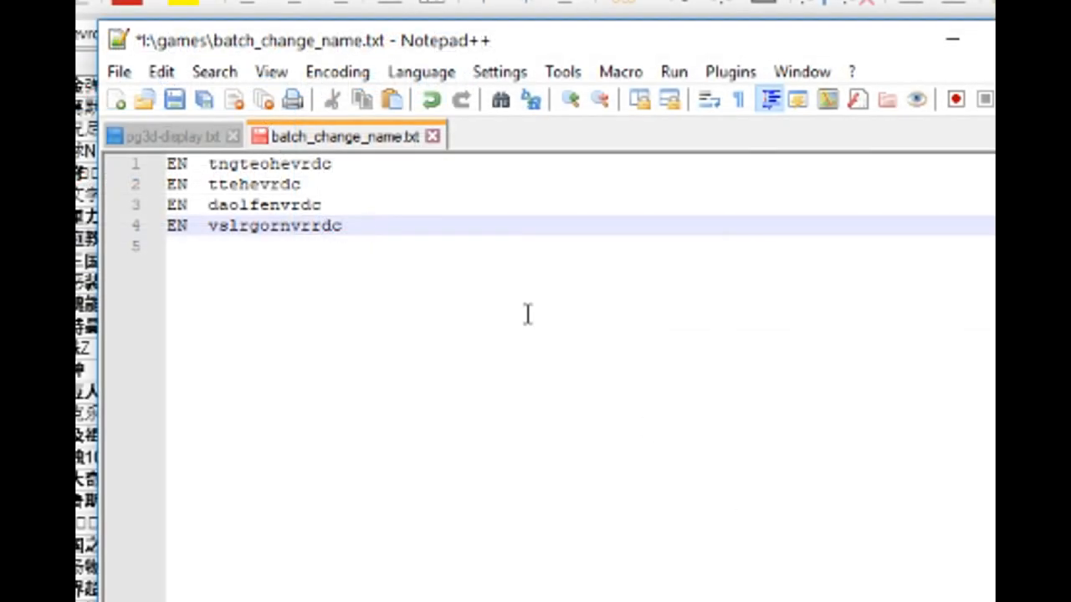
Step: Add the titles Virtua Fighter 3tb and Dead or Alive 2 after their codes
text(Virt)
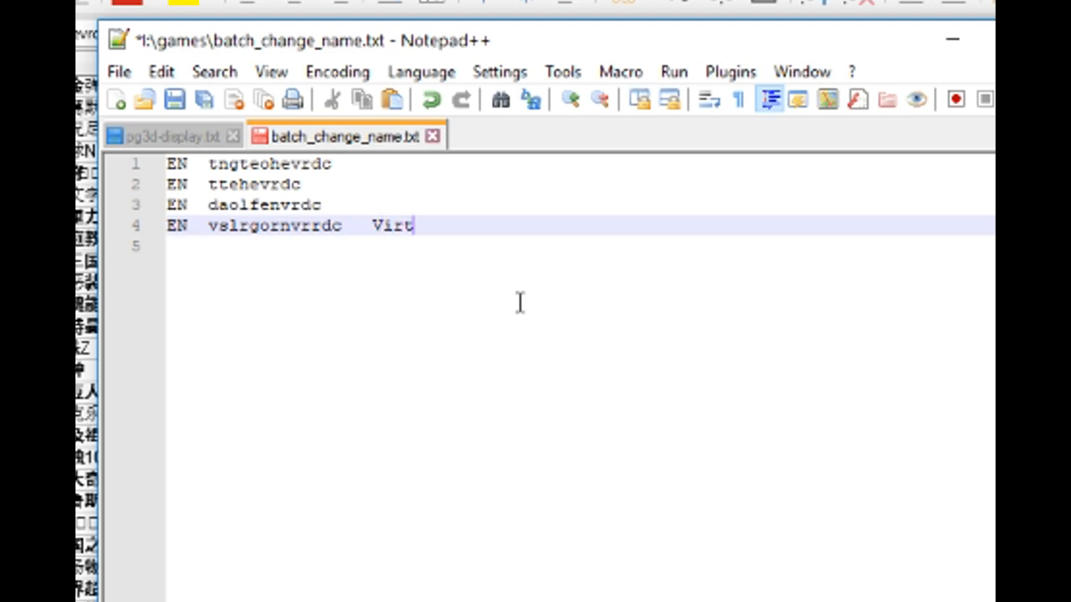
text(ua Fighter 3)
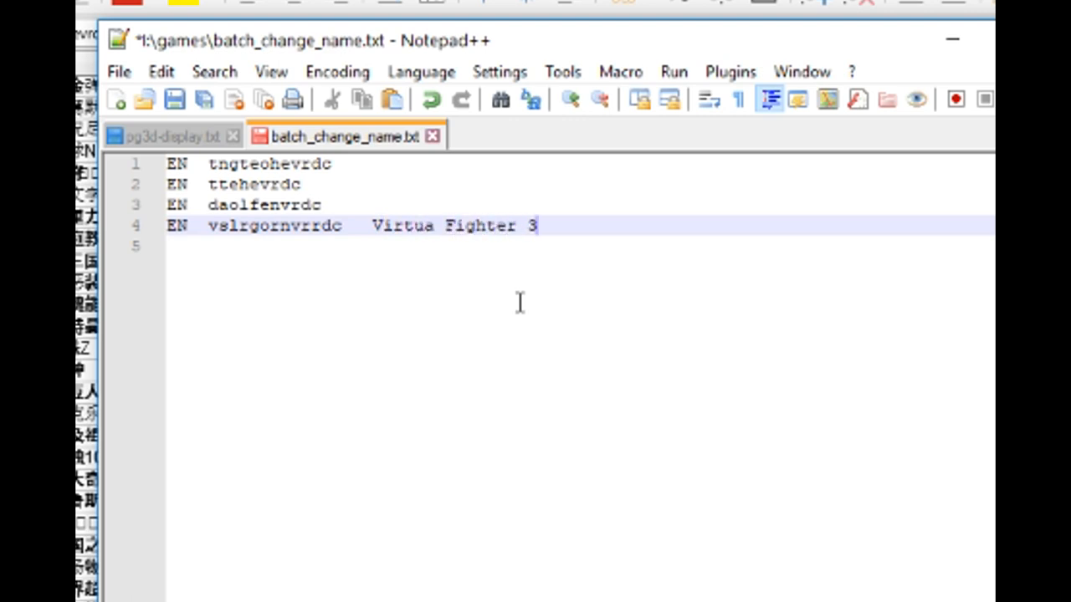
text(tb)
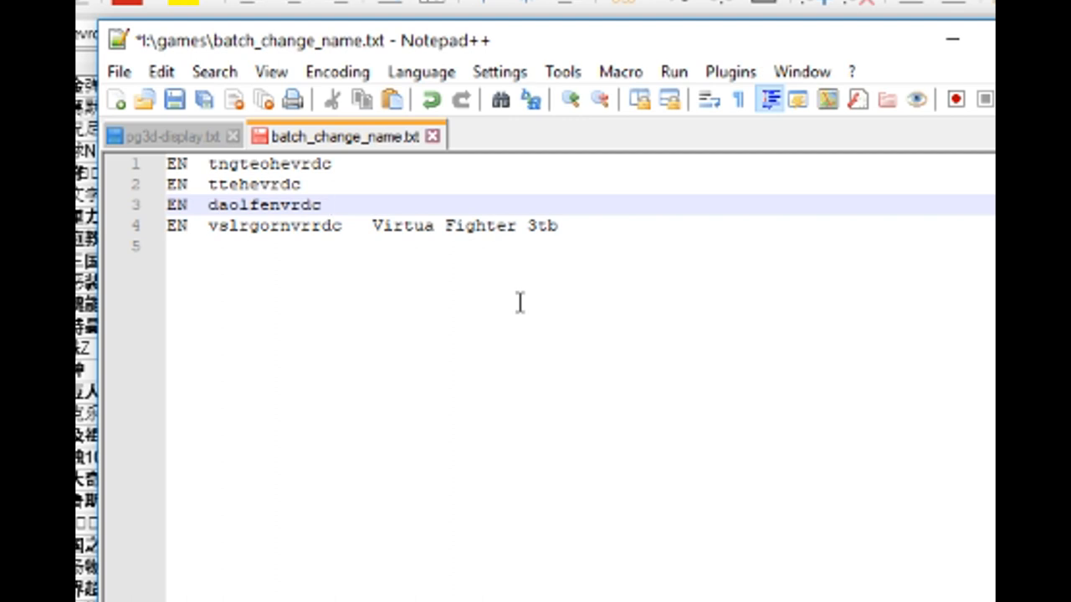
text(Dead or Al)
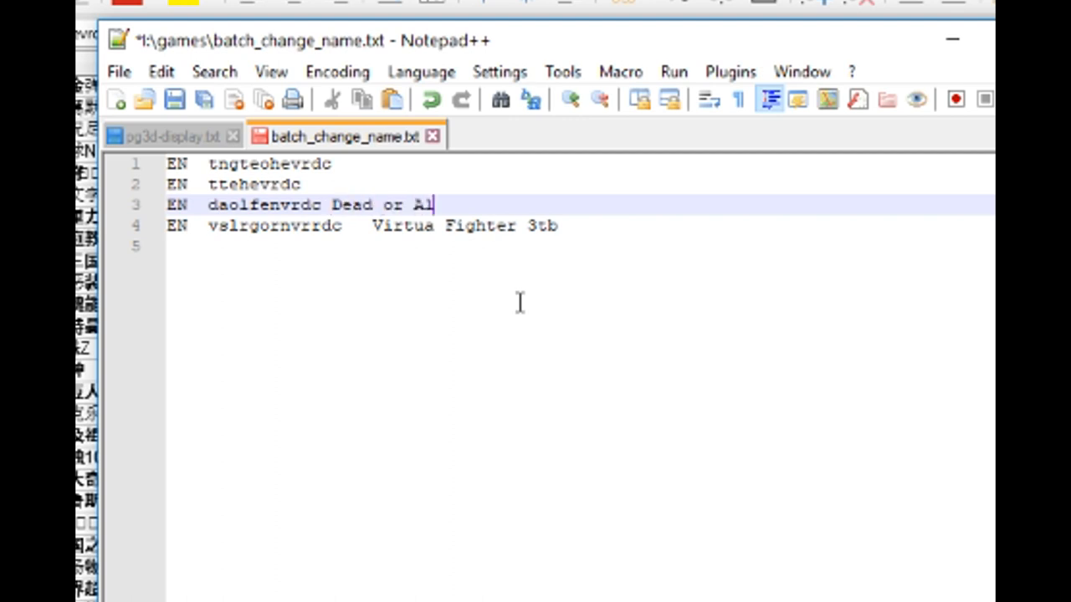
text(ive 2)
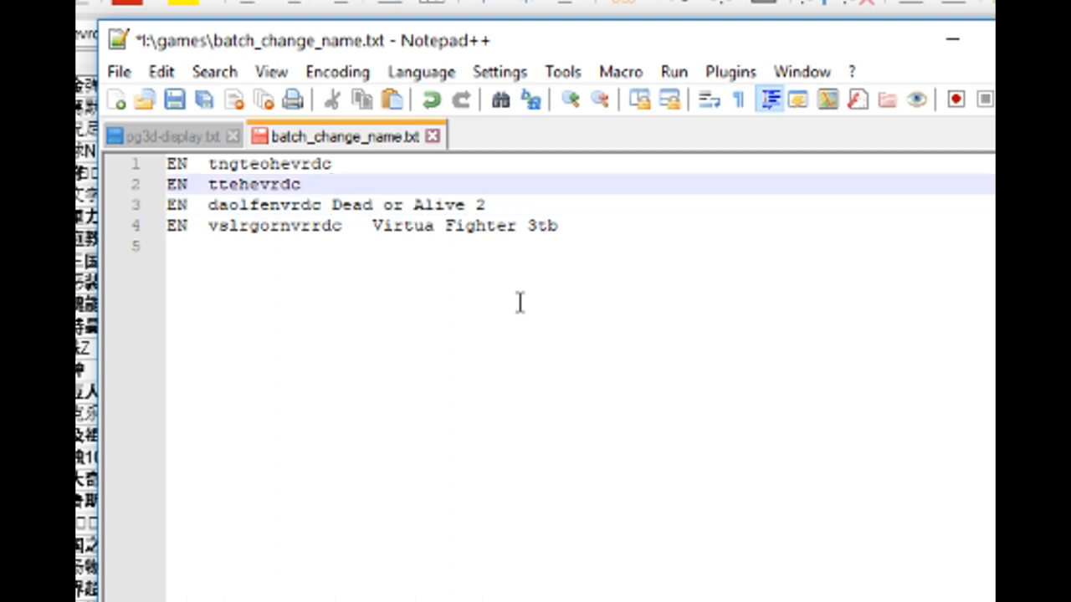
Step: Add Under Defeat and a placeholder 'Ka...?' on the second line, then start retyping it as 'Ik'
click(332, 184)
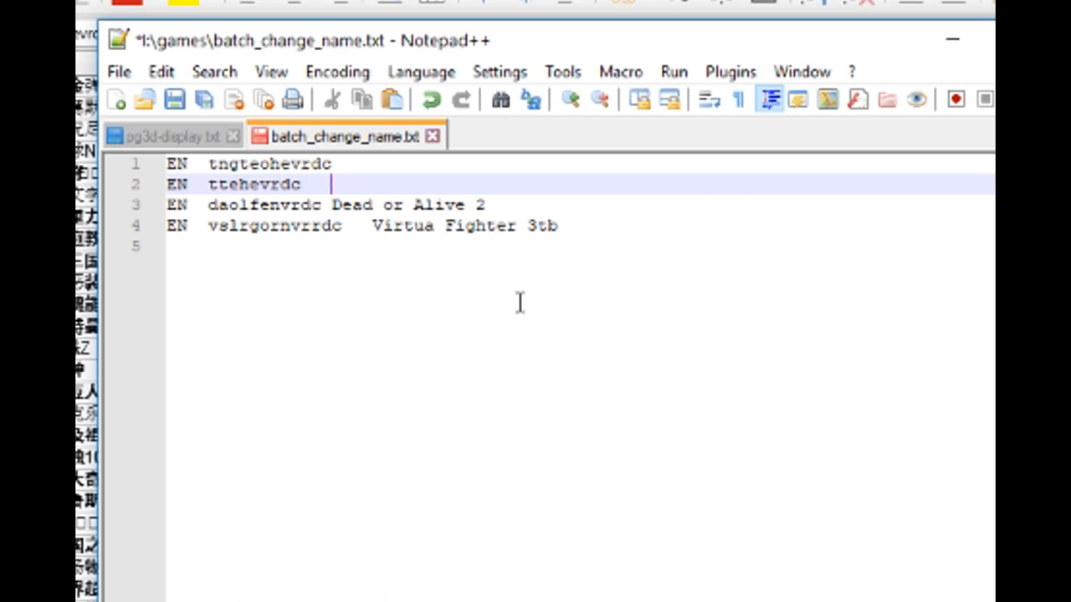
text(Ka)
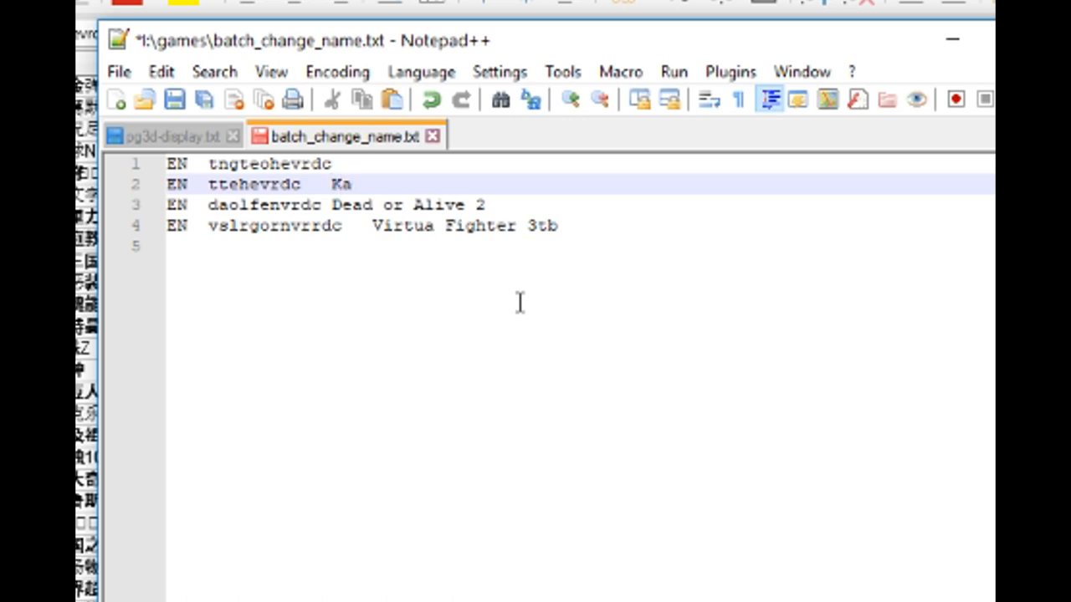
text(...?)
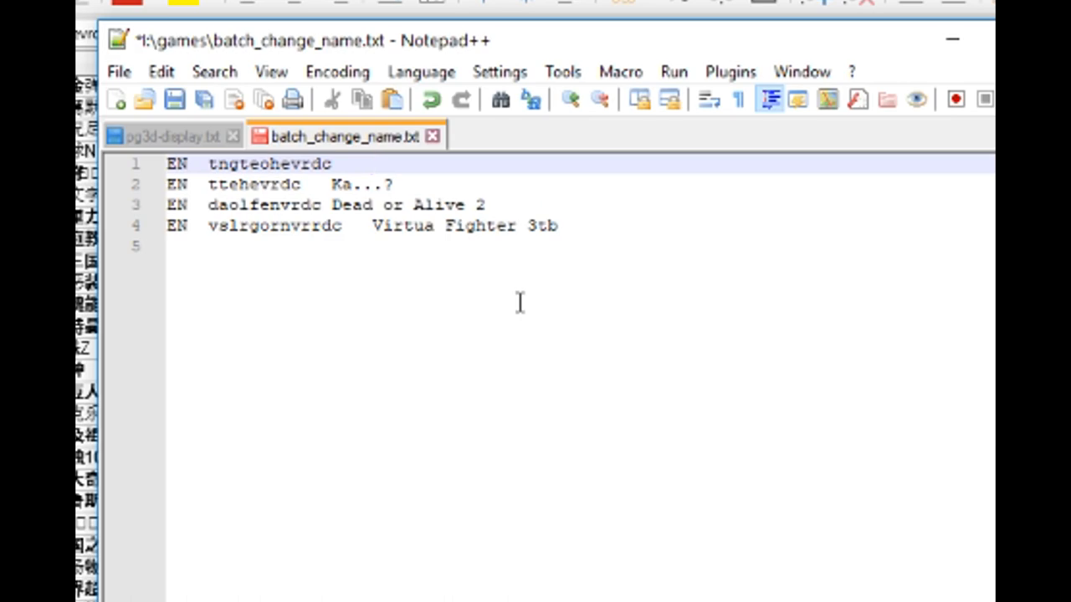
text(?Death)
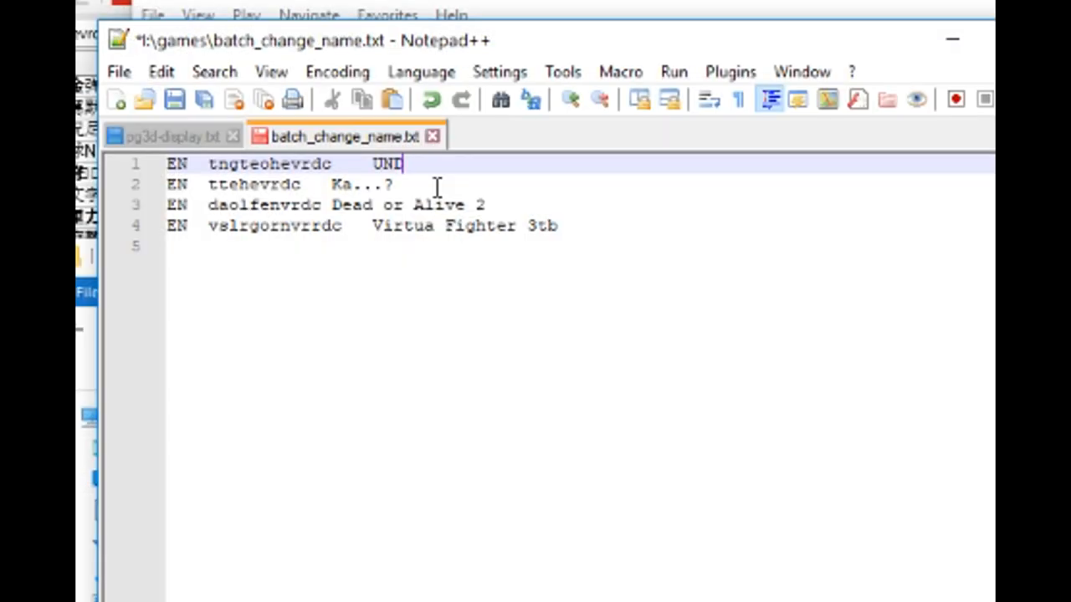
text(Under Defea)
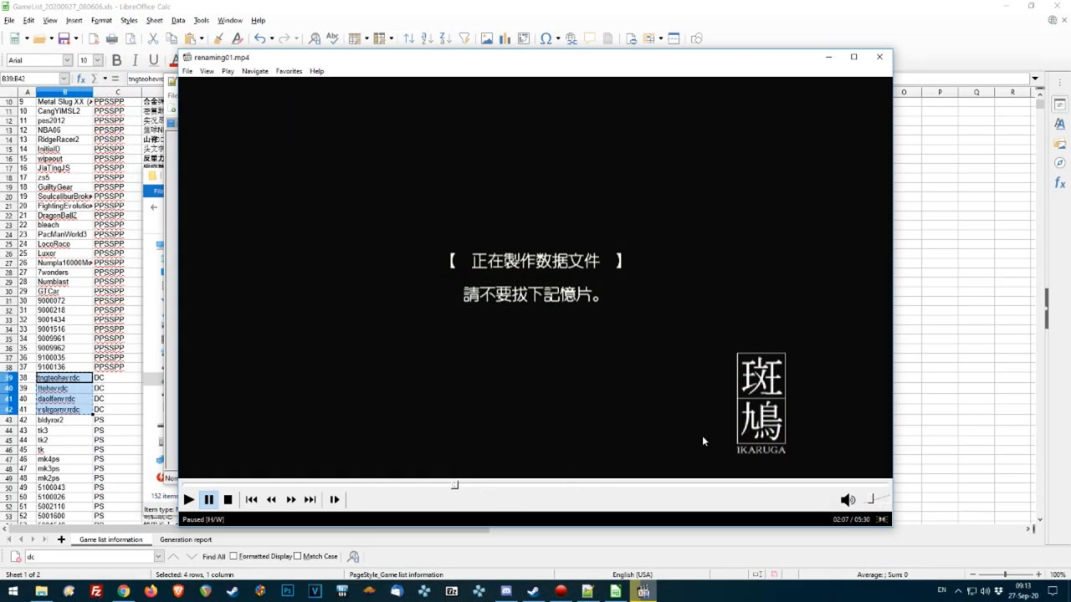
mouse_move(373, 501)
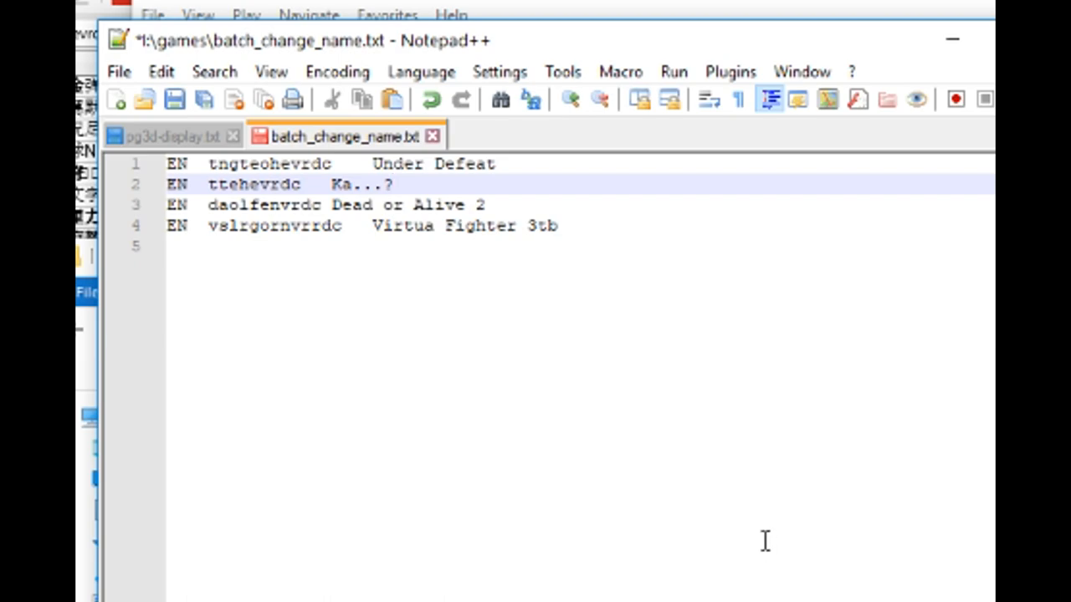
text(Ik)
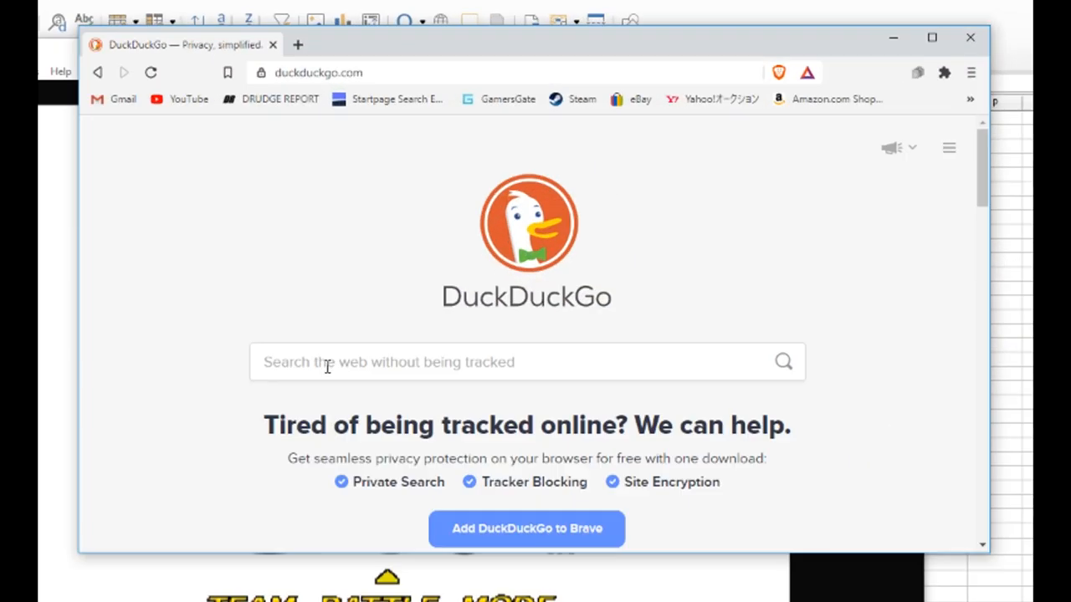
Step: Start a DuckDuckGo query beginning with 'vi'
text(vi)
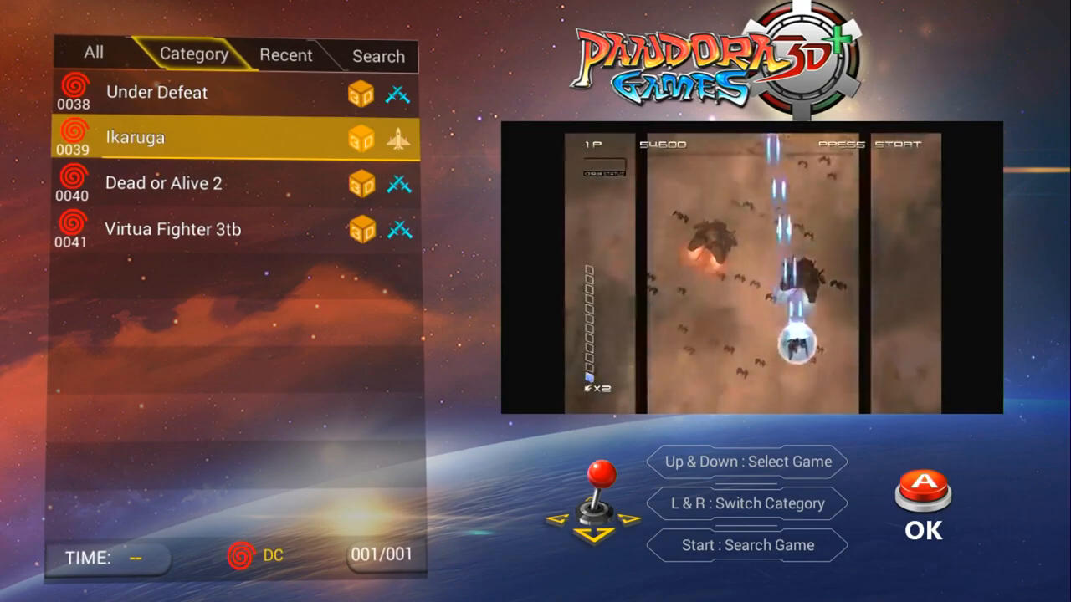
Step: Step through Dead or Alive 2 and Virtua Fighter 3tb, return to Ikaruga and launch it
key(Down)
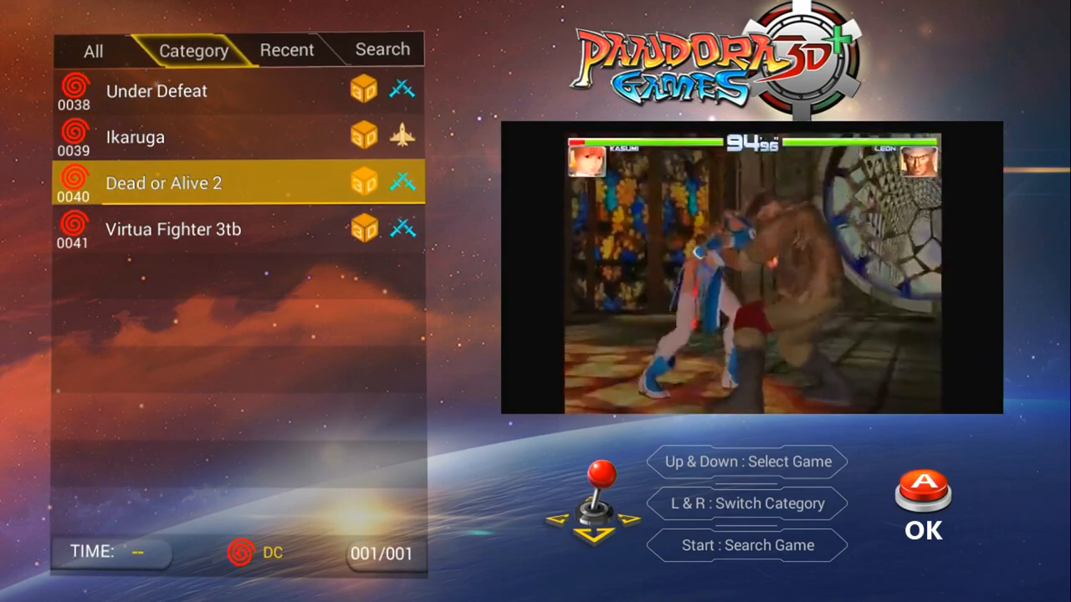
key(Down)
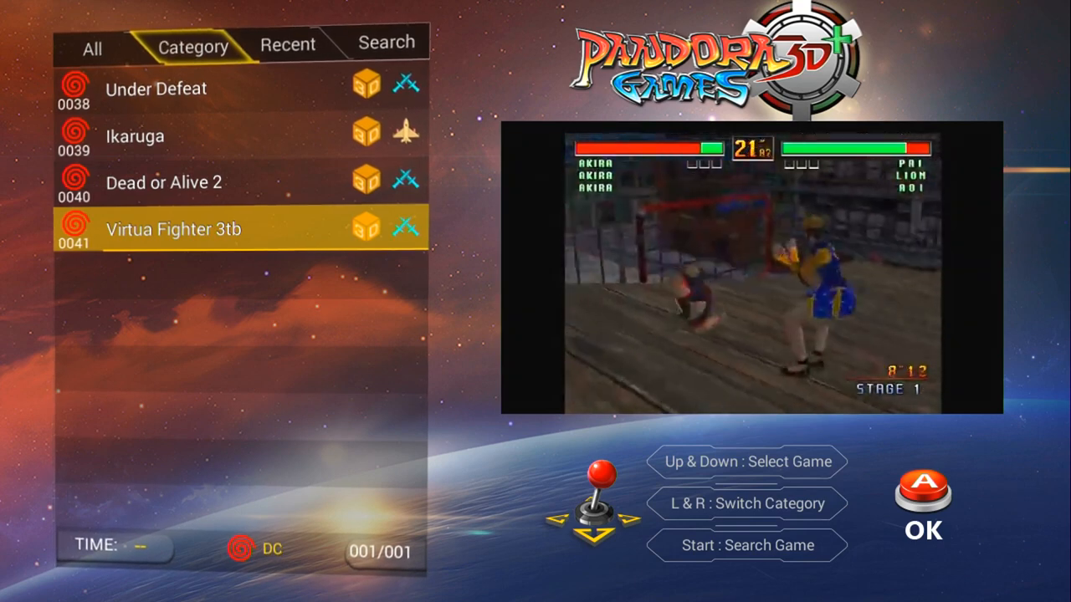
key(Up)
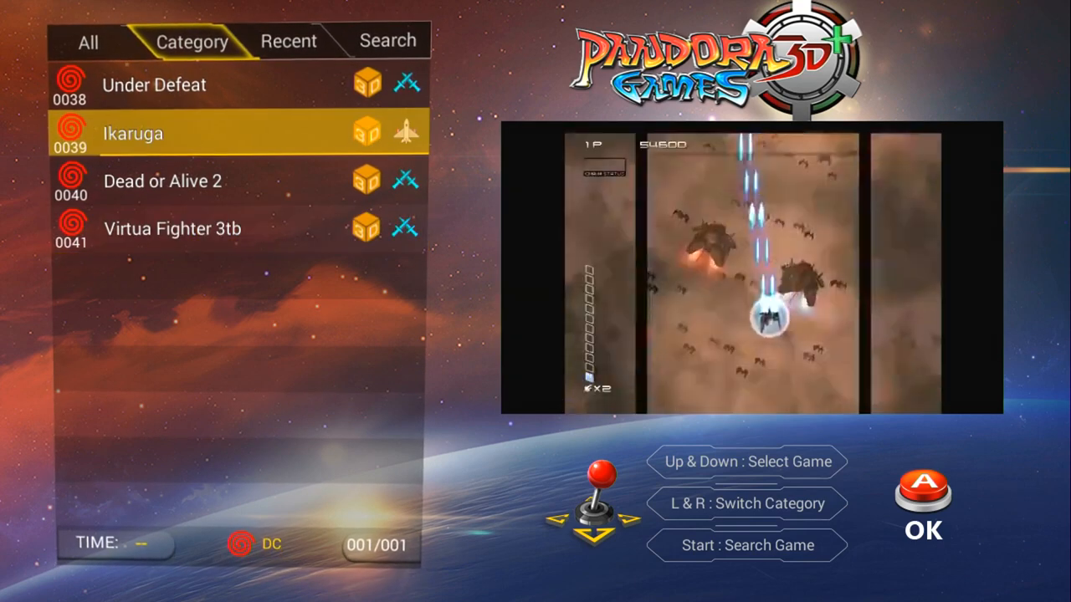
click(923, 489)
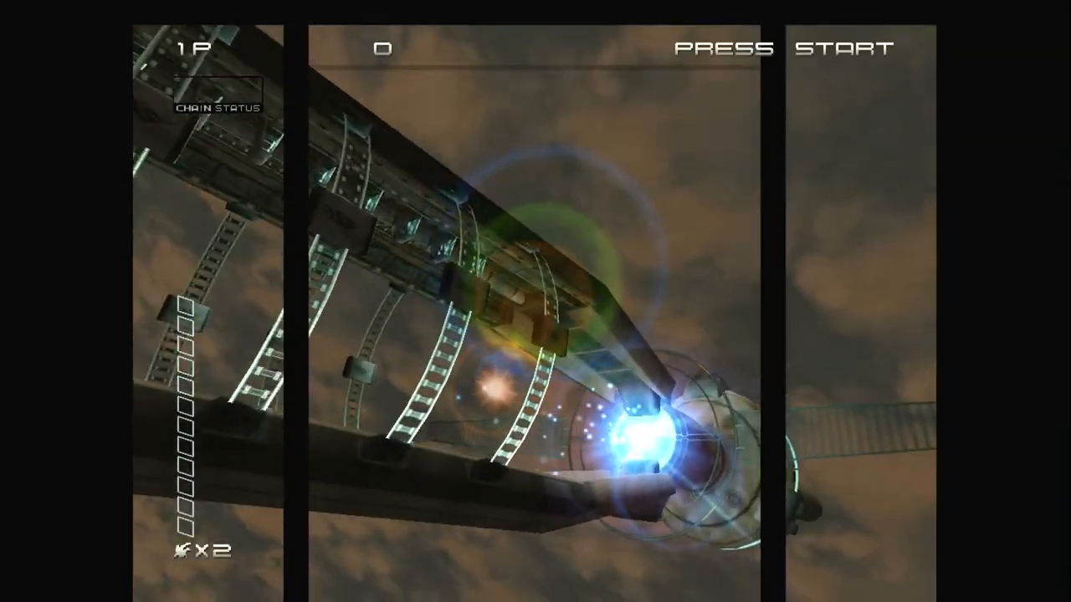